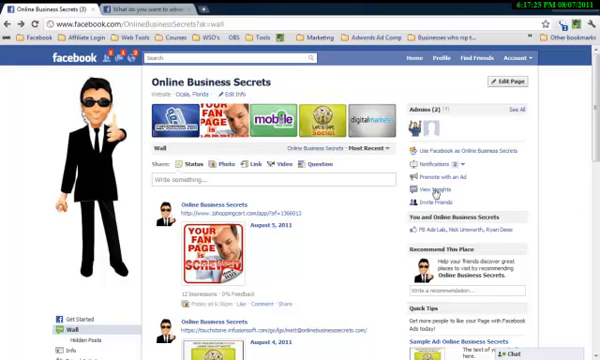
mouse_move(531, 201)
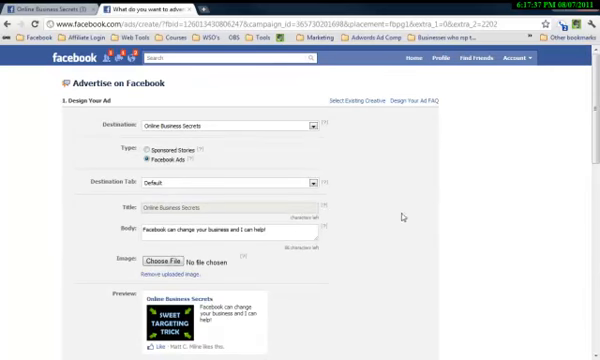
mouse_move(226, 164)
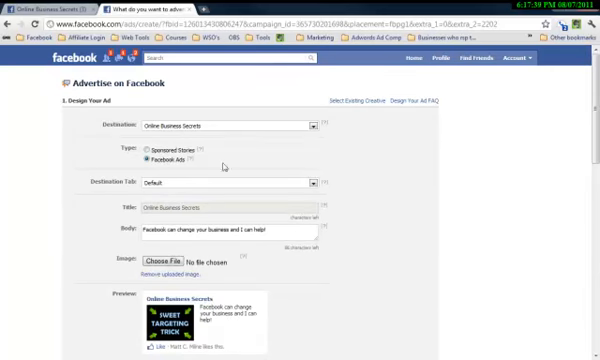
scroll("down", 3)
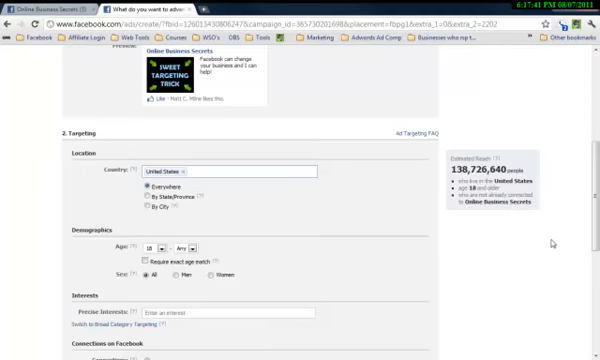
scroll("down", 3)
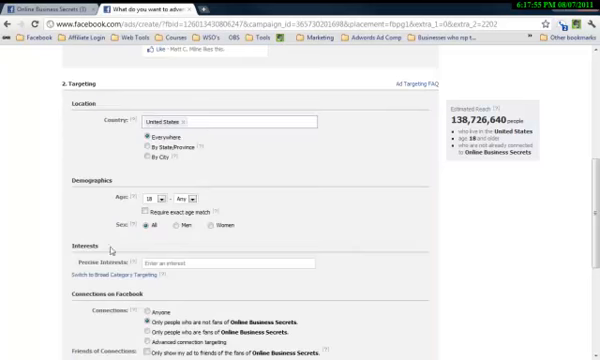
scroll("down", 3)
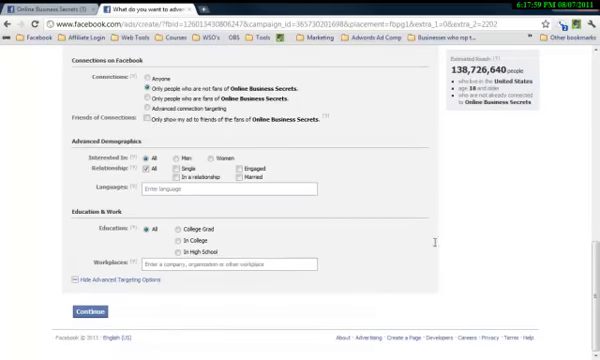
scroll("up", 3)
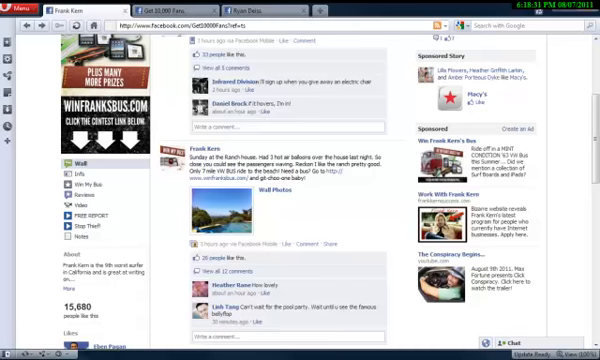
scroll("up", 3)
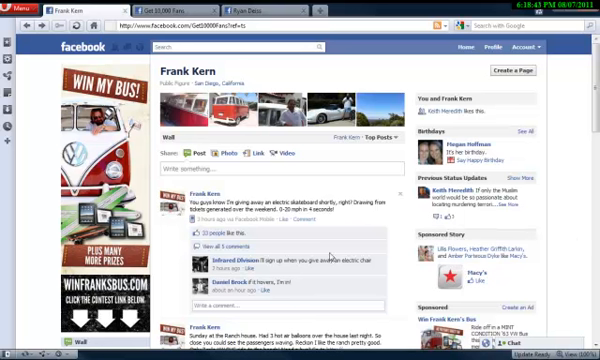
scroll("down", 3)
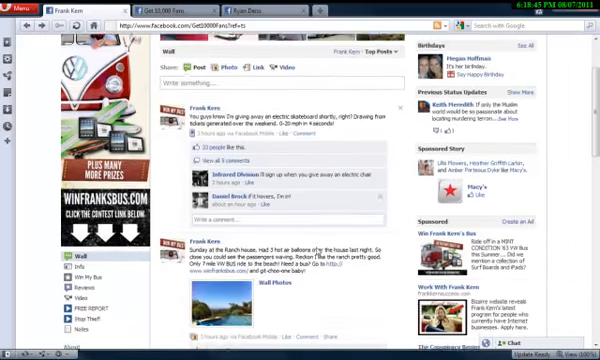
scroll("down", 3)
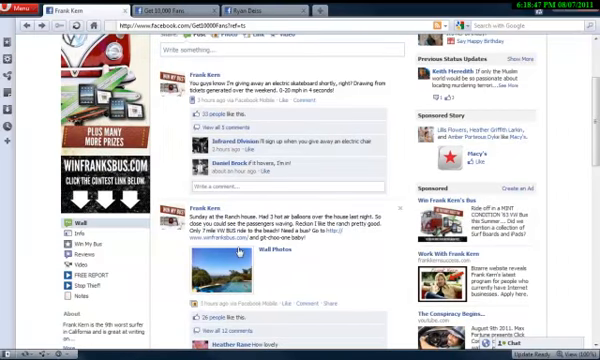
scroll("down", 3)
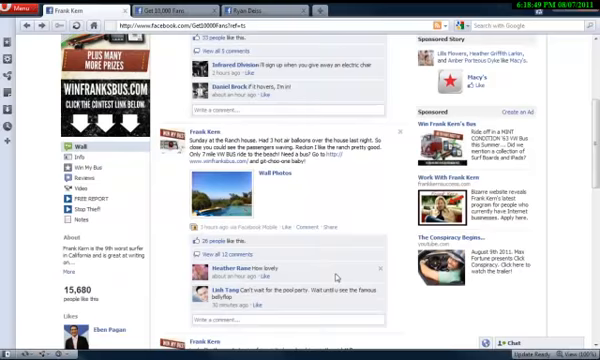
scroll("down", 3)
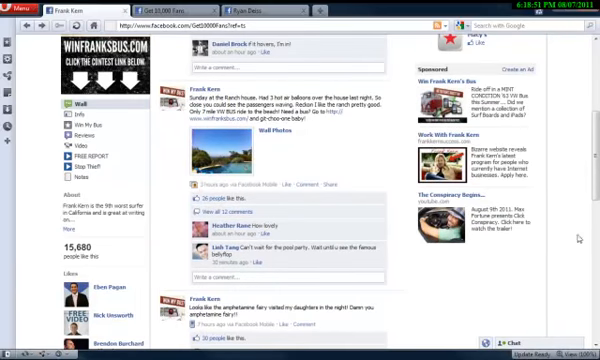
mouse_move(548, 177)
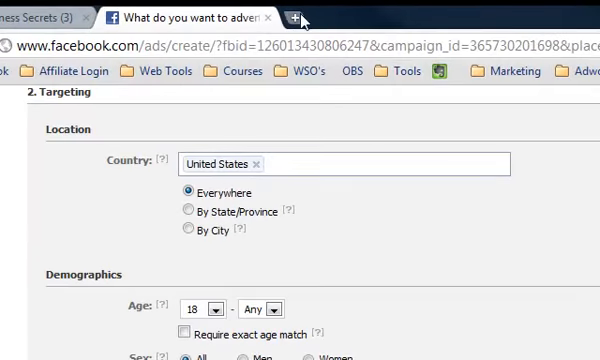
Open compete.com in a new tab and focus the first Compare Sites field.
left_click(293, 15)
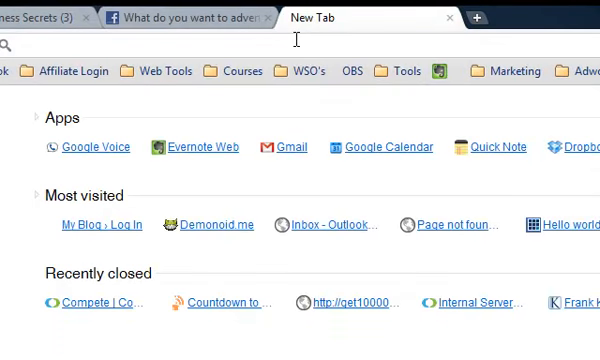
type("compete.com")
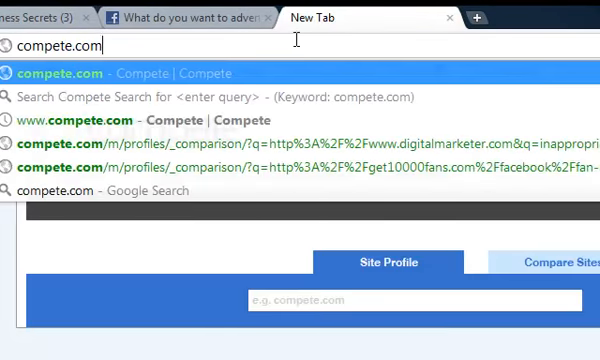
left_click(548, 262)
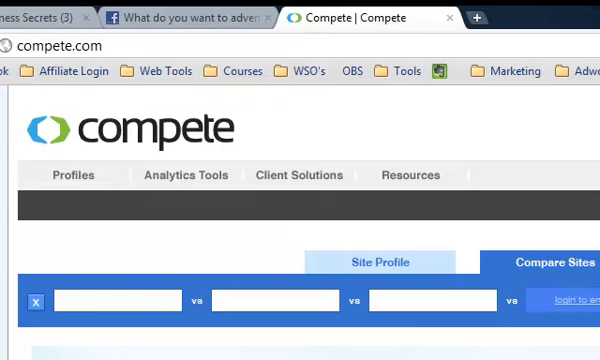
mouse_move(45, 105)
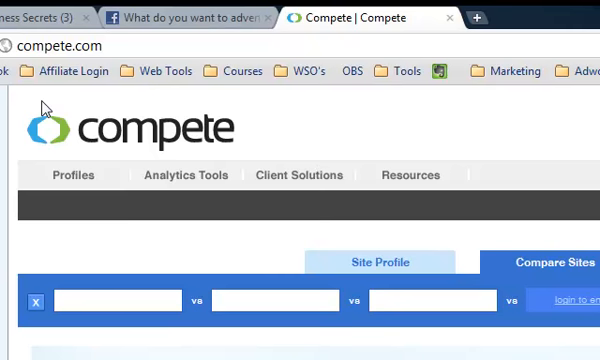
left_click(120, 299)
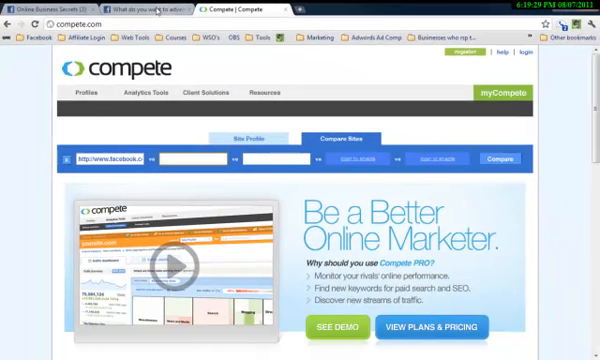
mouse_move(380, 180)
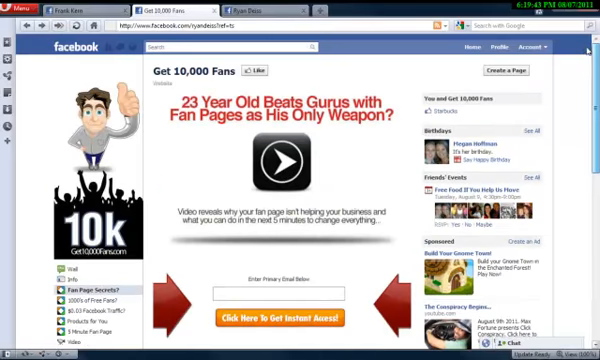
mouse_move(578, 100)
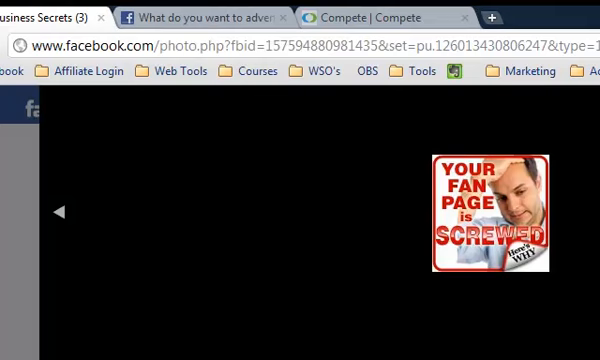
Close the fan-page photo and open the digital marketer thumbnail on the wall.
left_click(390, 17)
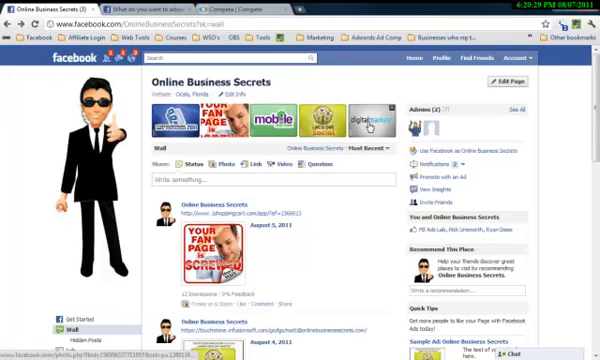
left_click(360, 117)
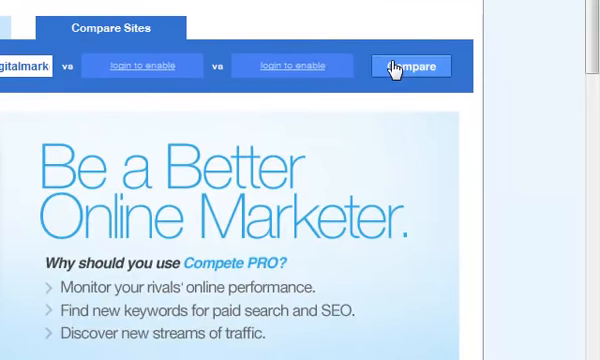
Compare traffic for digitalmarketer.com, inappropriatemarketing.com and get10000fans.com.
left_click(410, 65)
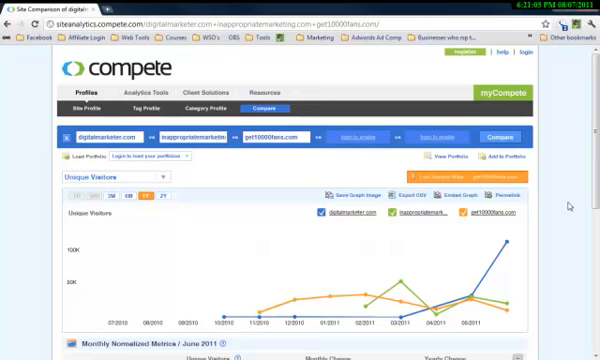
scroll("down", 3)
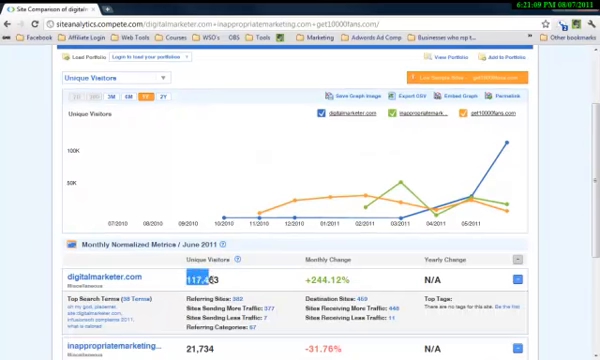
scroll("down", 3)
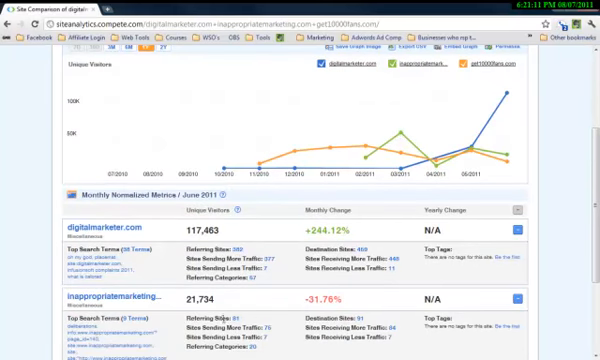
double_click(201, 301)
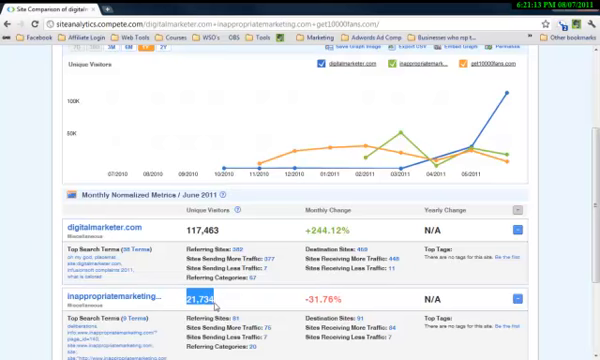
scroll("down", 3)
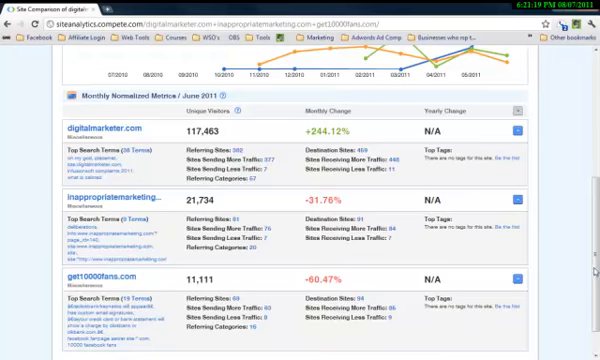
scroll("up", 3)
type("a")
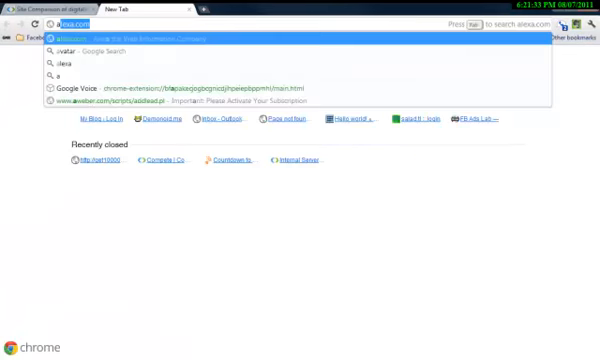
Search Alexa for digitalmarketer.com and open its detailed site info (rank 6,290).
key("Return")
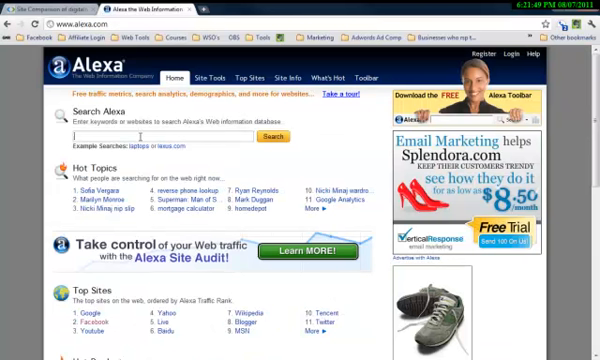
type("digitalmarketer.com")
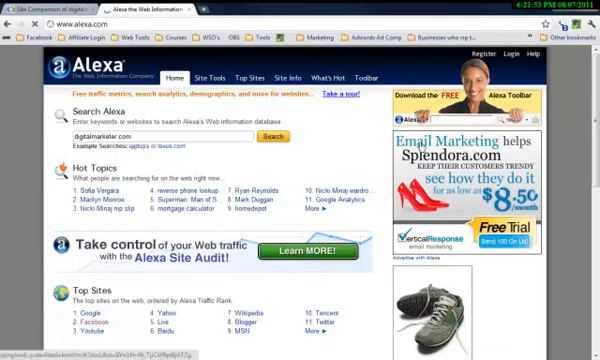
left_click(270, 135)
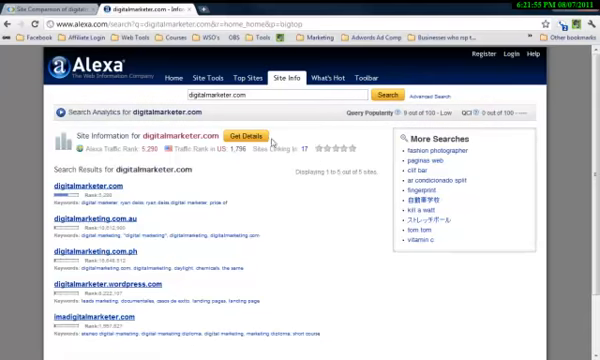
left_click(252, 135)
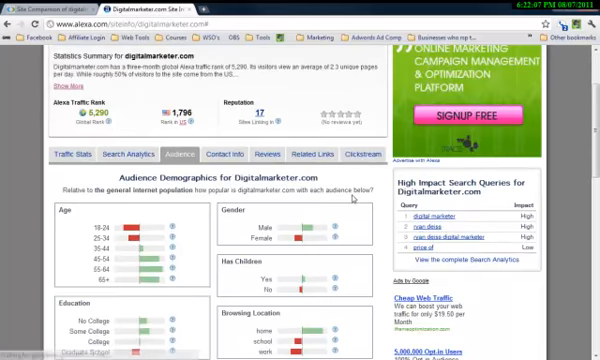
Scroll through digitalmarketer.com's audience demographics and visitors by country (52.4% United States).
scroll("down", 3)
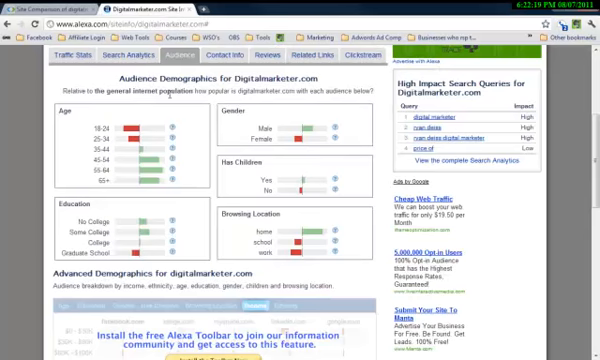
scroll("down", 3)
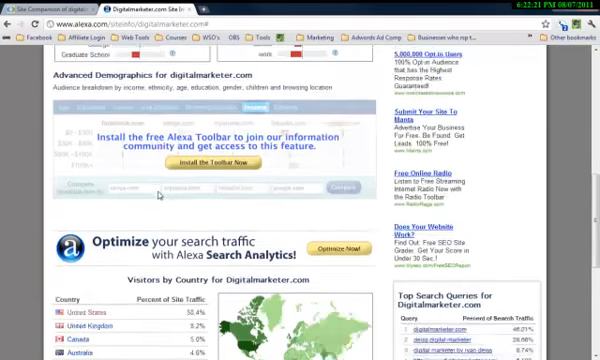
scroll("down", 3)
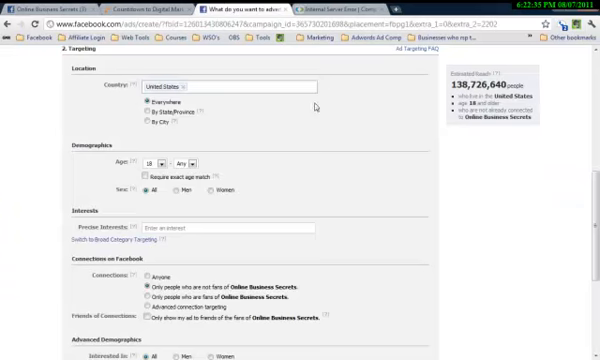
mouse_move(257, 130)
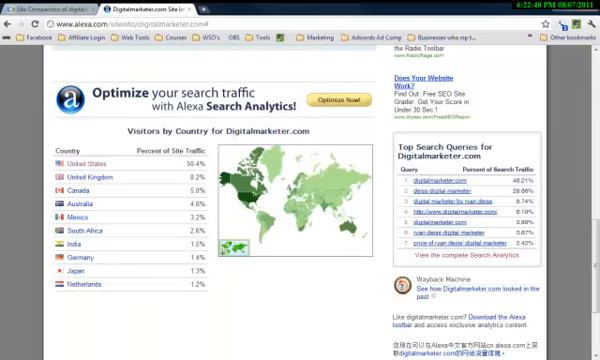
Set the ad's minimum target age to 35, reaching 80,615,660 people.
scroll("down", 3)
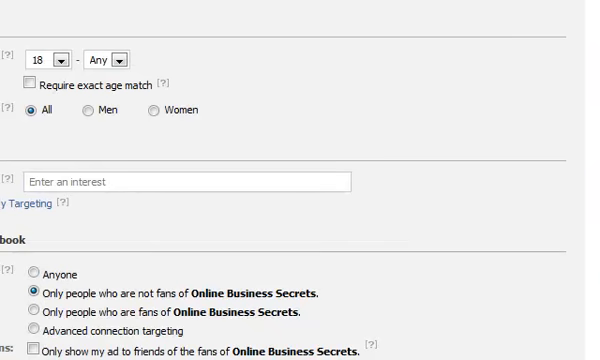
left_click(57, 57)
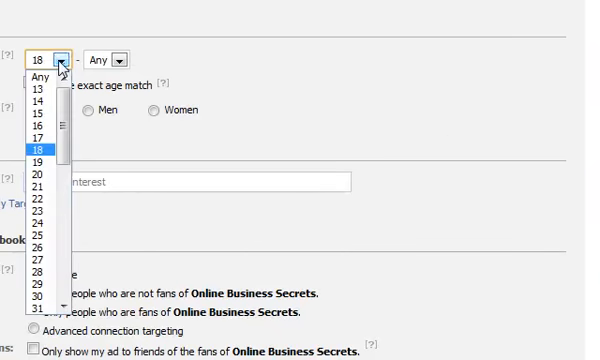
scroll("down", 3)
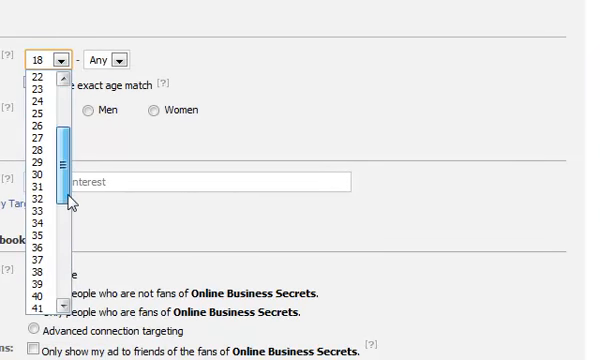
left_click(45, 217)
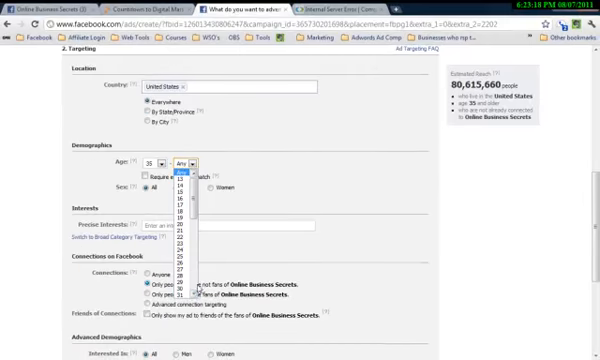
scroll("down", 3)
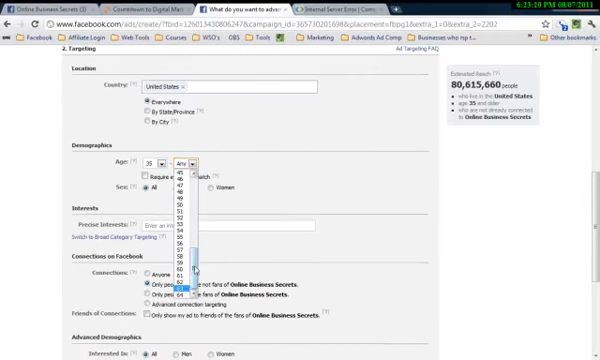
scroll("up", 3)
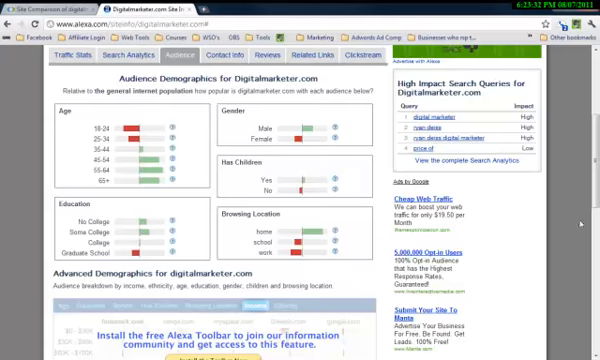
Copy the inappropriatemarketing site name from Compete's second comparison box.
scroll("up", 3)
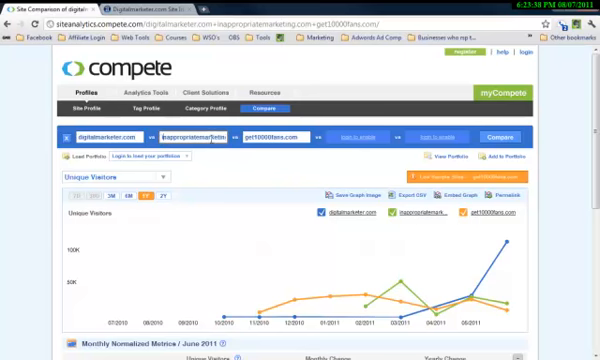
left_click(190, 136)
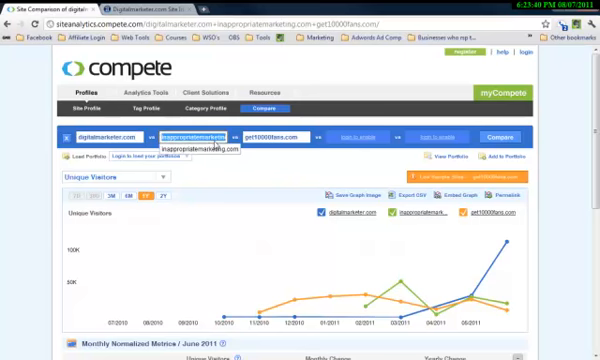
right_click(190, 135)
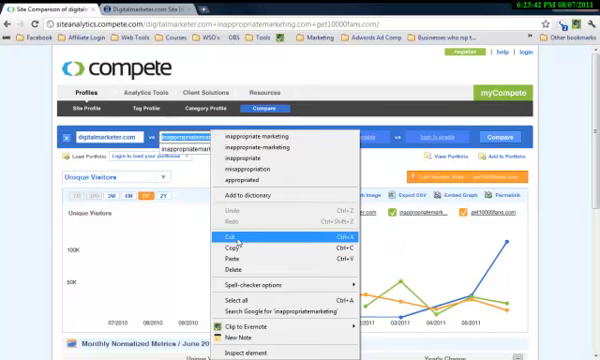
left_click(238, 236)
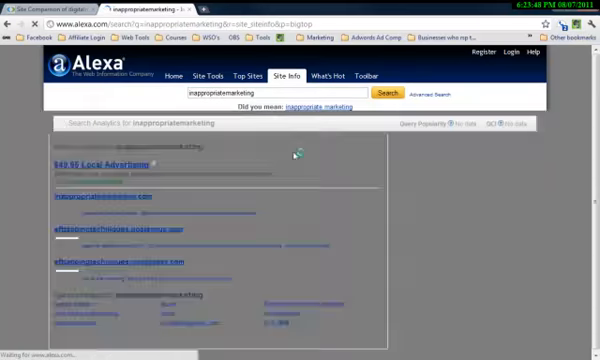
Complete the search term to inappropriatemarketing.com and open its Alexa site info.
left_click(383, 93)
type(".com")
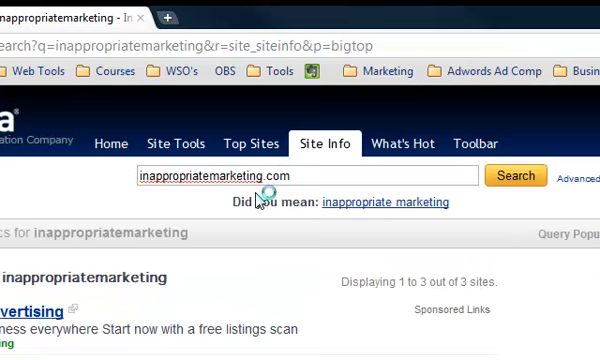
left_click(514, 175)
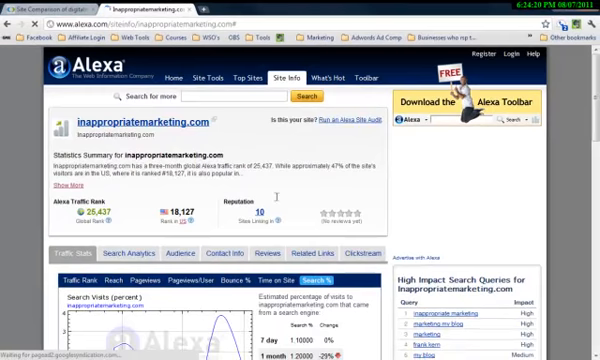
Scroll through inappropriatemarketing.com's age groups and visitors by country on the Audience tab.
scroll("down", 3)
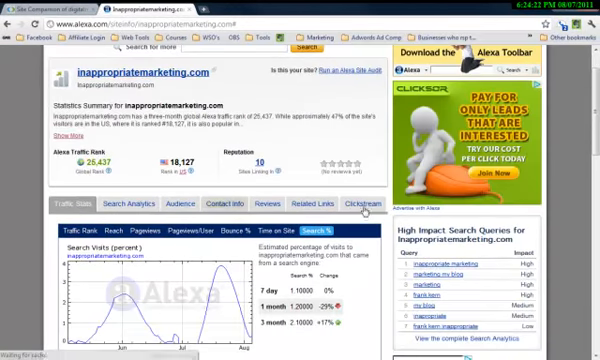
scroll("down", 3)
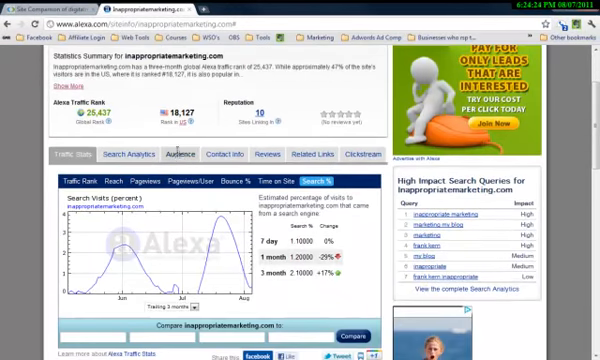
left_click(179, 154)
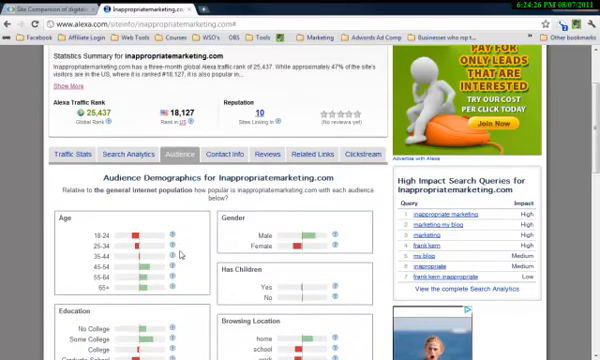
scroll("down", 3)
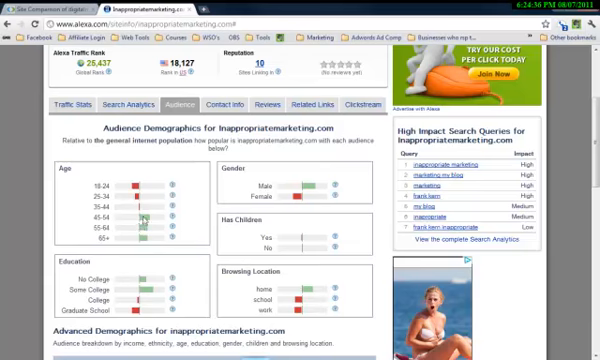
scroll("down", 3)
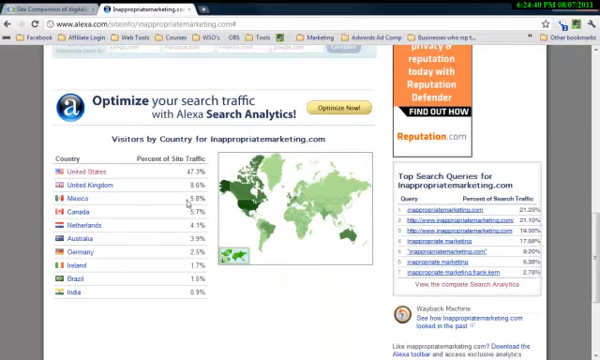
mouse_move(160, 177)
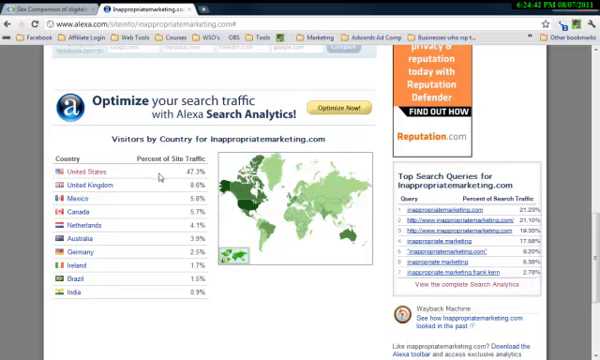
scroll("down", 3)
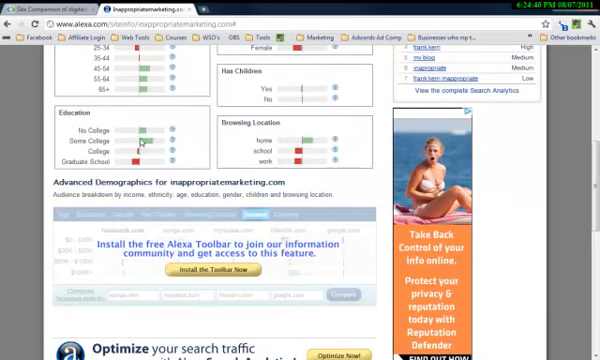
scroll("up", 3)
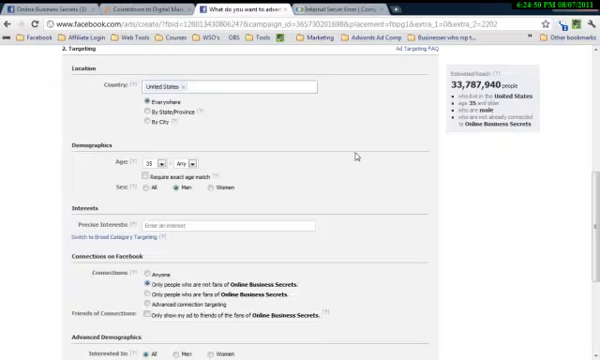
Scroll the Targeting section to review settings reaching 33,787,940 people.
scroll("down", 3)
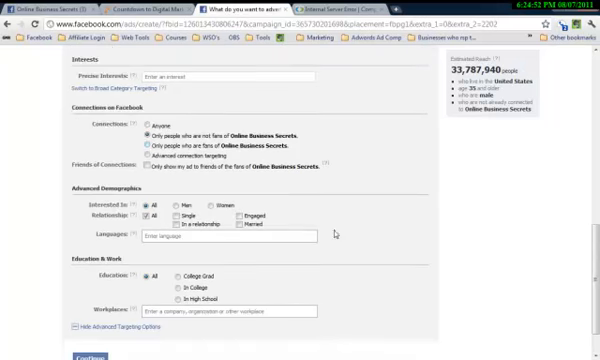
mouse_move(208, 188)
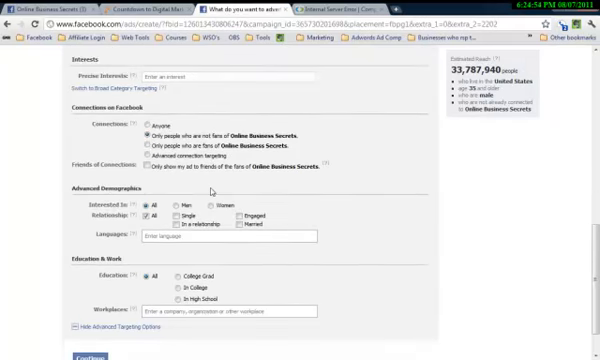
scroll("up", 3)
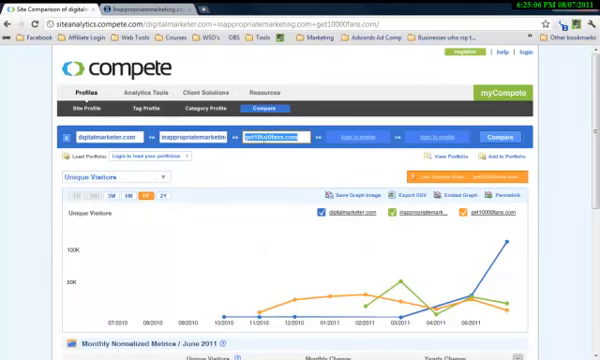
Copy the get10000fans.com competitor domain from Compete.com for the Alexa search.
right_click(290, 135)
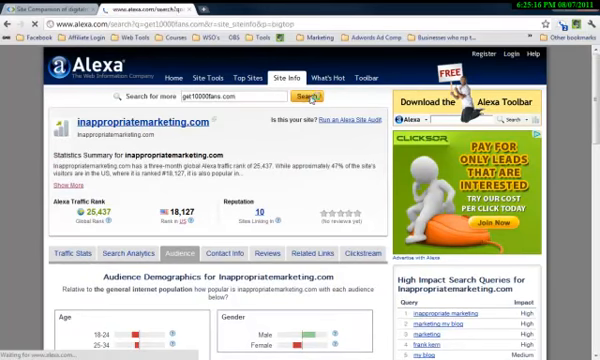
Look up get10000fans.com in Alexa and review its audience demographics down to Visitors by Country (60.8% US).
left_click(302, 96)
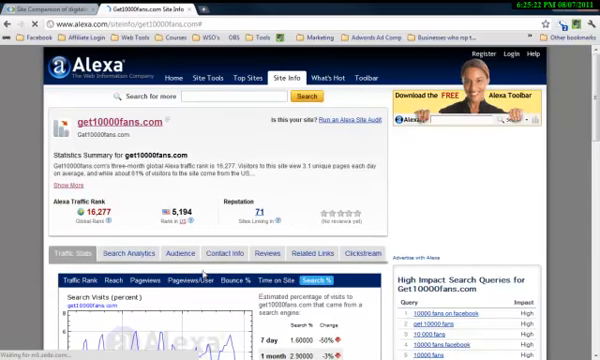
left_click(163, 203)
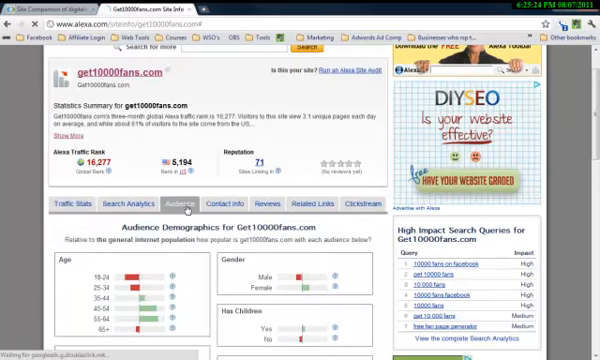
scroll("down", 3)
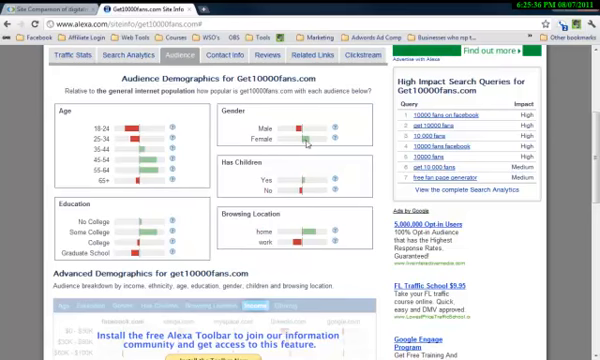
scroll("down", 3)
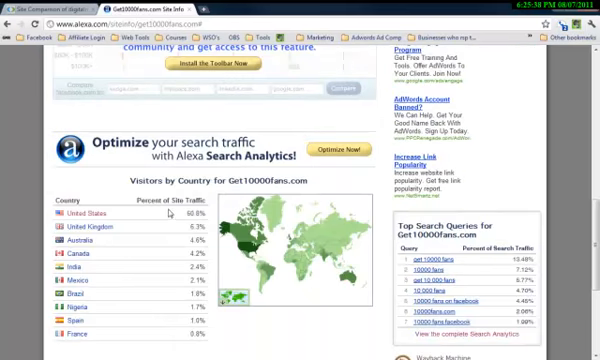
scroll("down", 3)
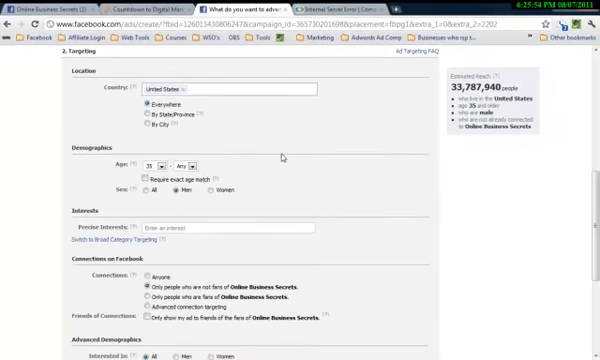
Review the Targeting section and select 'All' for Sex, keeping reach at 33,787,940 people.
scroll("down", 3)
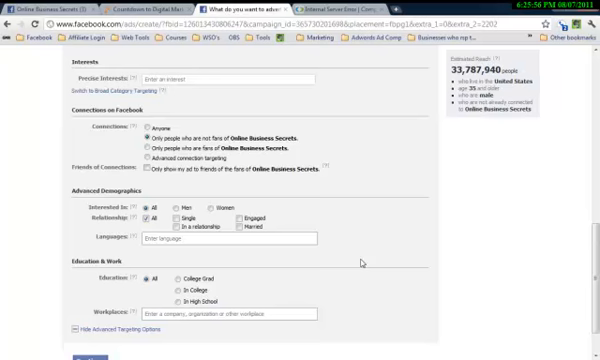
scroll("down", 3)
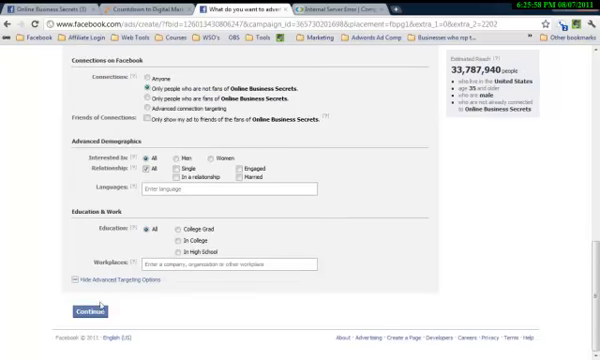
mouse_move(359, 248)
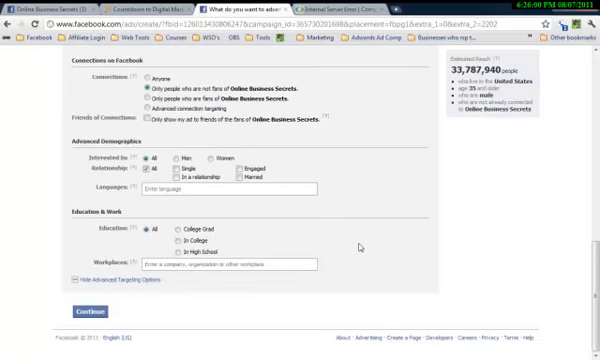
scroll("up", 3)
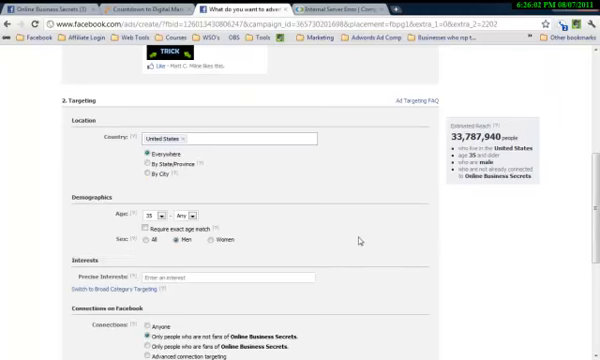
mouse_move(243, 268)
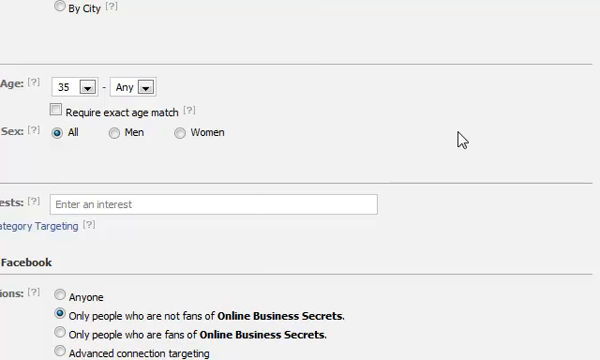
scroll("up", 3)
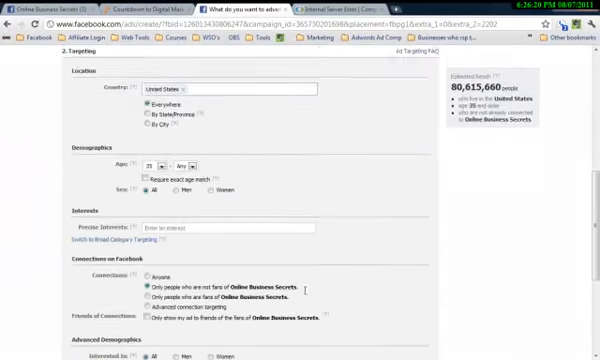
scroll("down", 3)
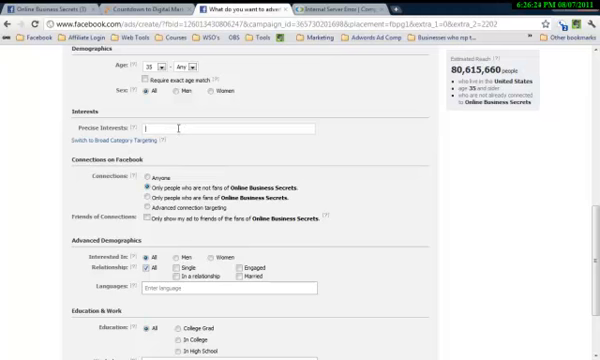
scroll("up", 3)
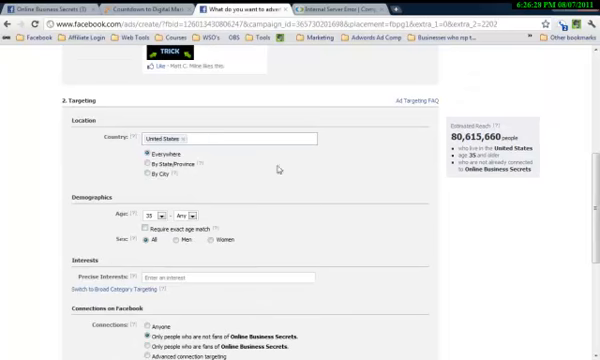
scroll("down", 3)
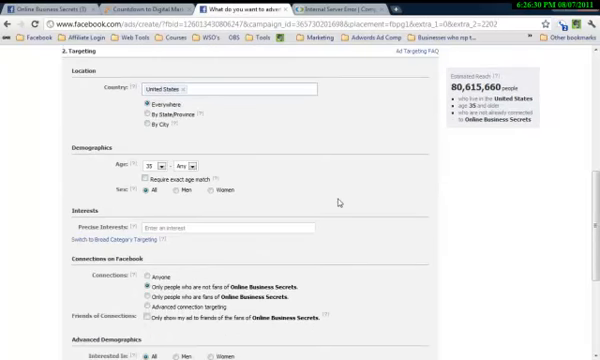